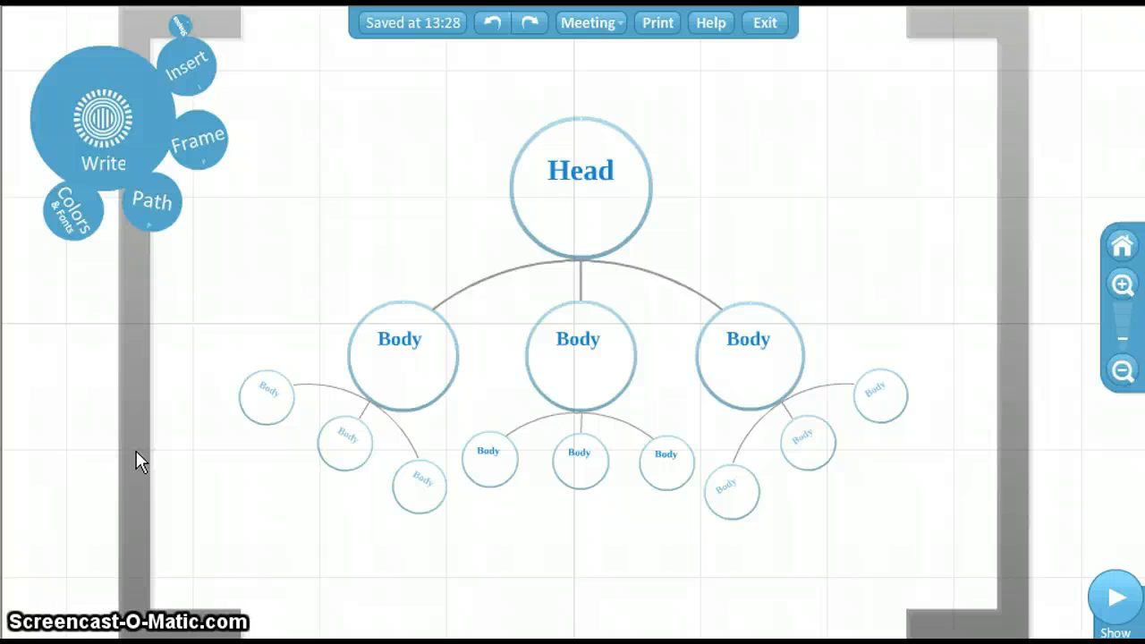
Choose Insert, then YouTube to bring up the YouTube video link prompt.
{"action": "left_click", "coordinate": [186, 64]}
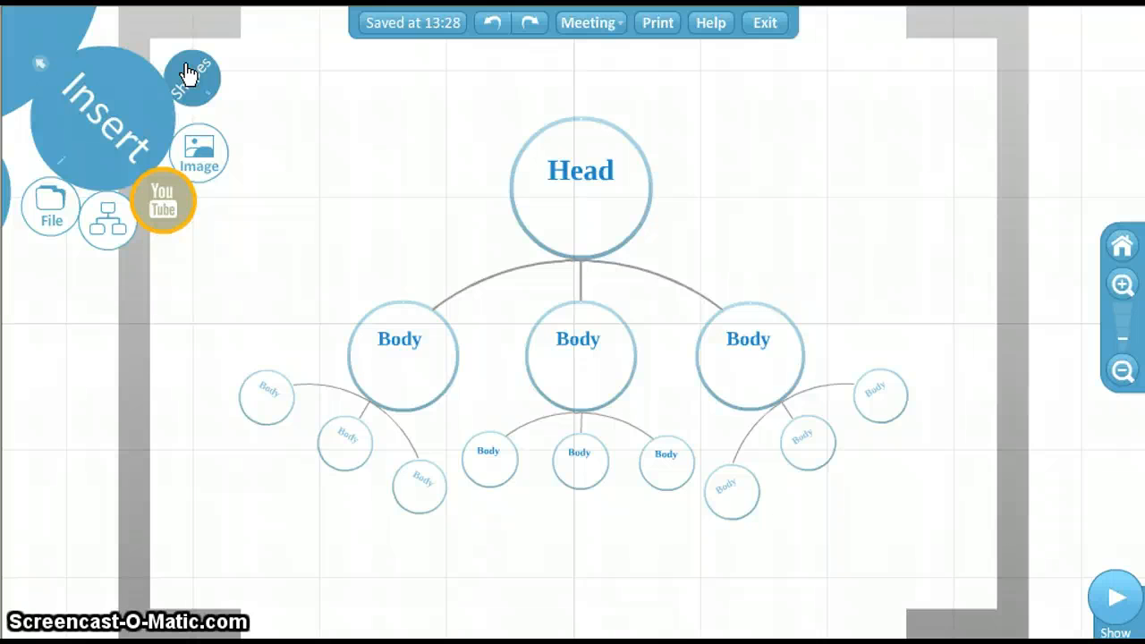
{"action": "left_click", "coordinate": [162, 201]}
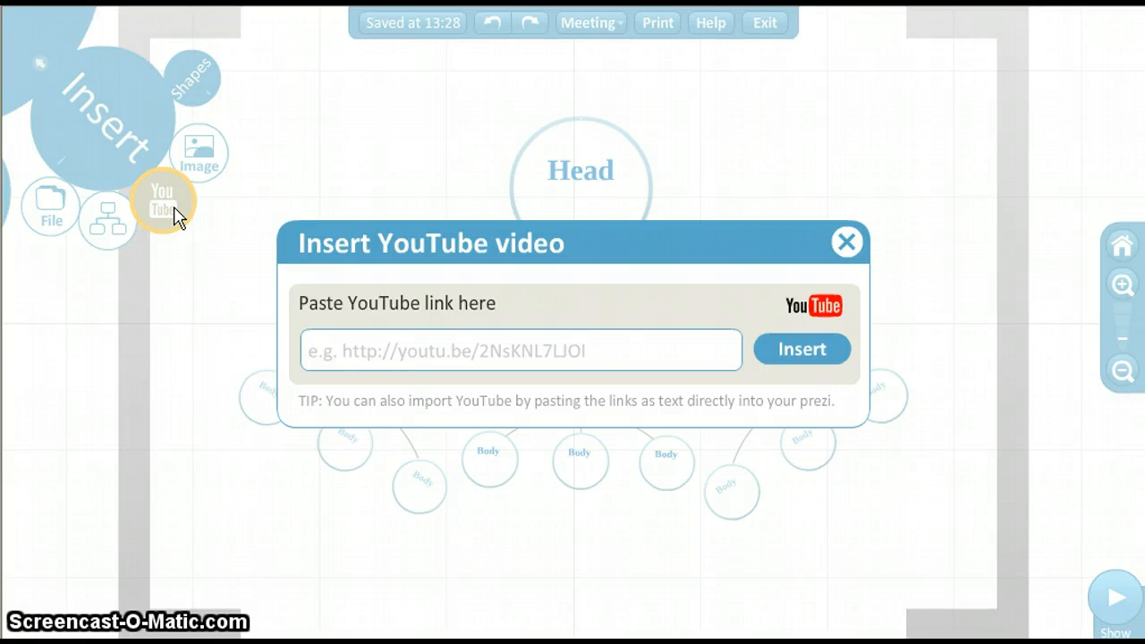
Paste the copied YouTube link into the link field and insert the video onto the canvas.
{"action": "left_click", "coordinate": [521, 349]}
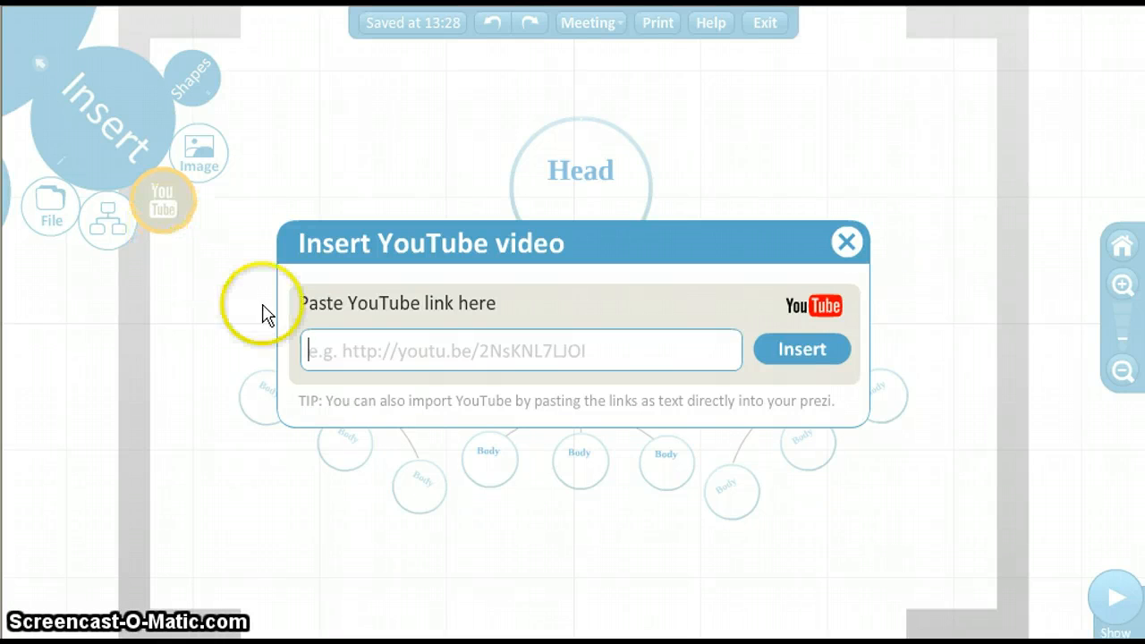
{"action": "right_click", "coordinate": [522, 350]}
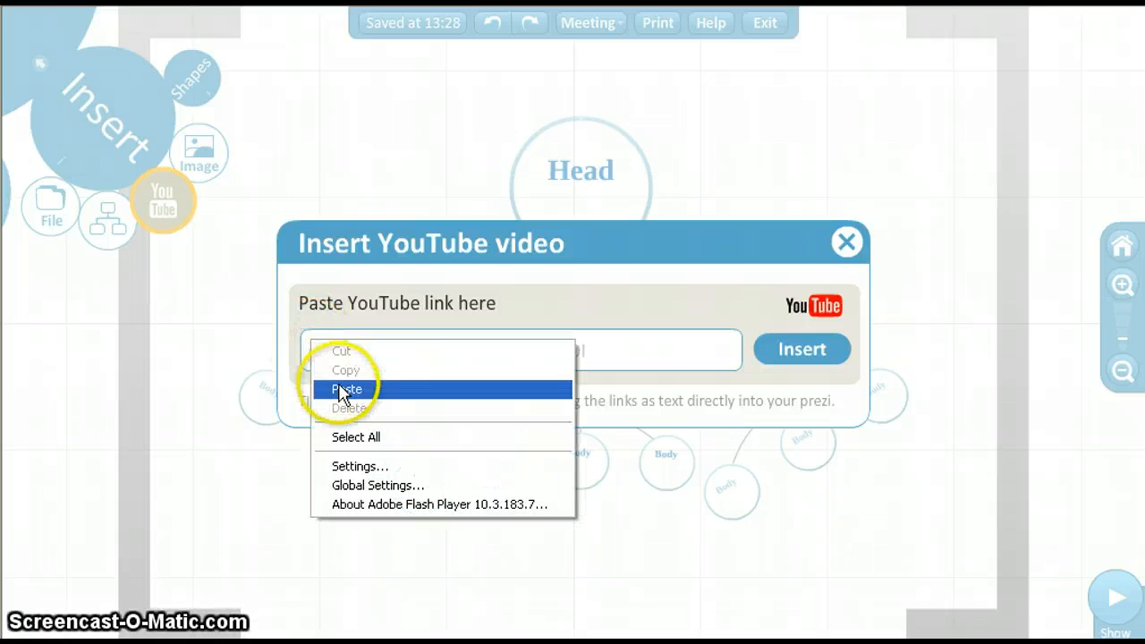
{"action": "left_click", "coordinate": [347, 389]}
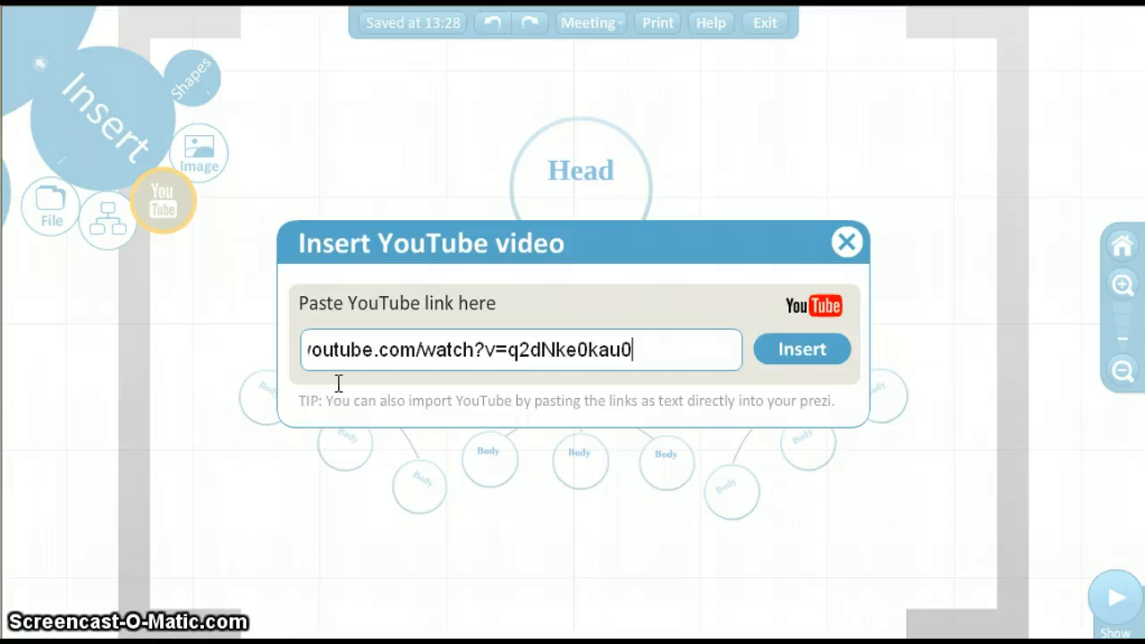
{"action": "left_click", "coordinate": [800, 349]}
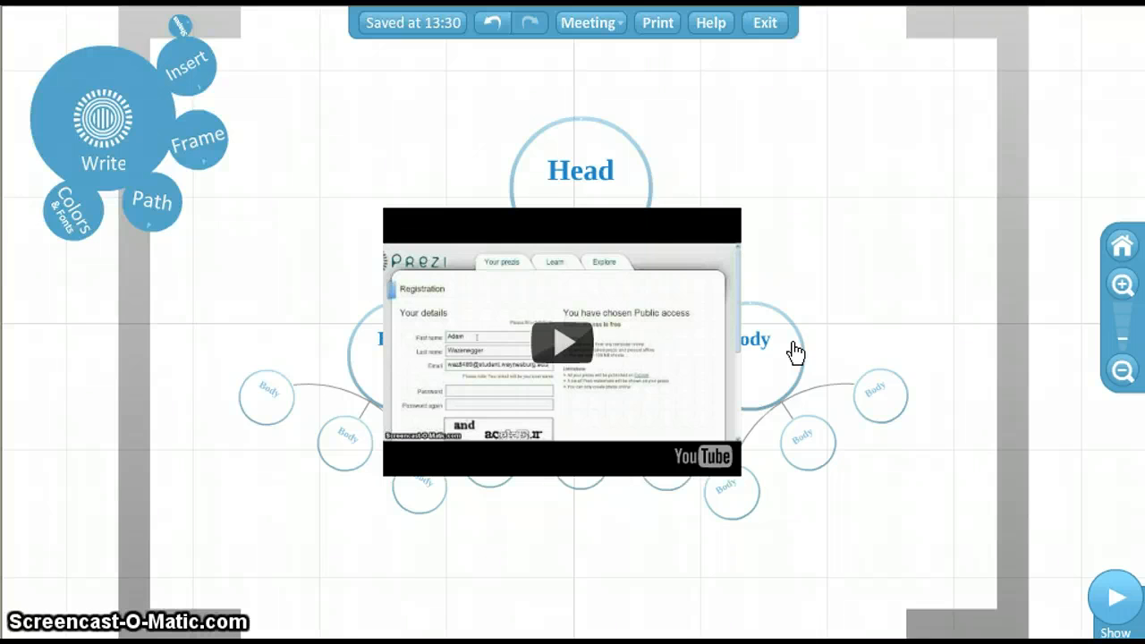
Scale the embedded video down and fit it inside the Head circle below 'Head'.
{"action": "left_click", "coordinate": [563, 343]}
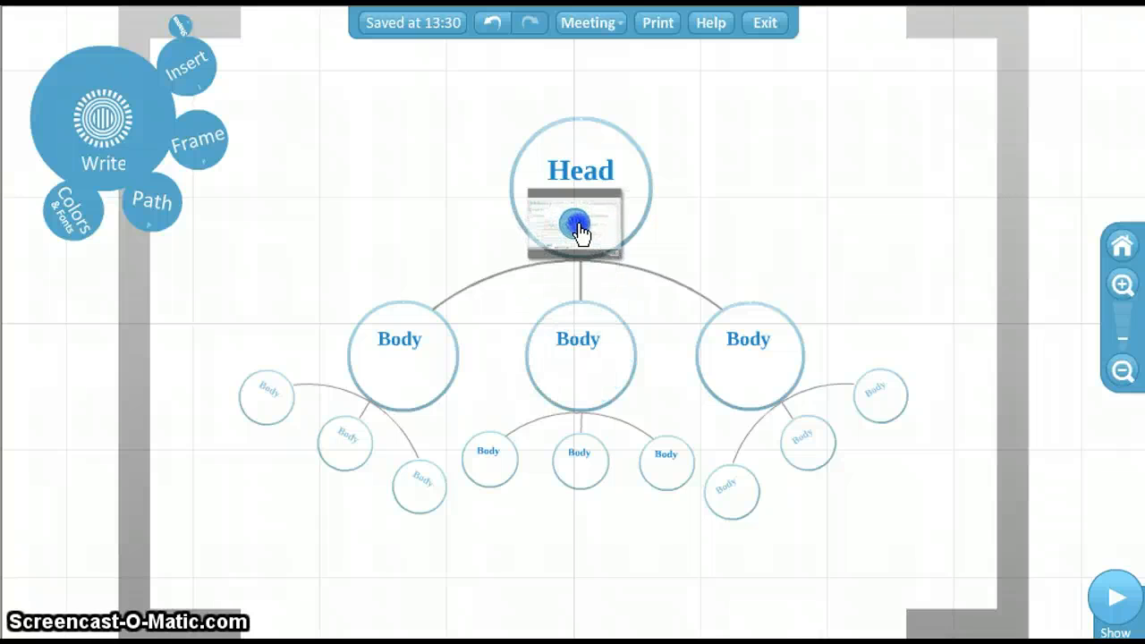
{"action": "left_click", "coordinate": [580, 215]}
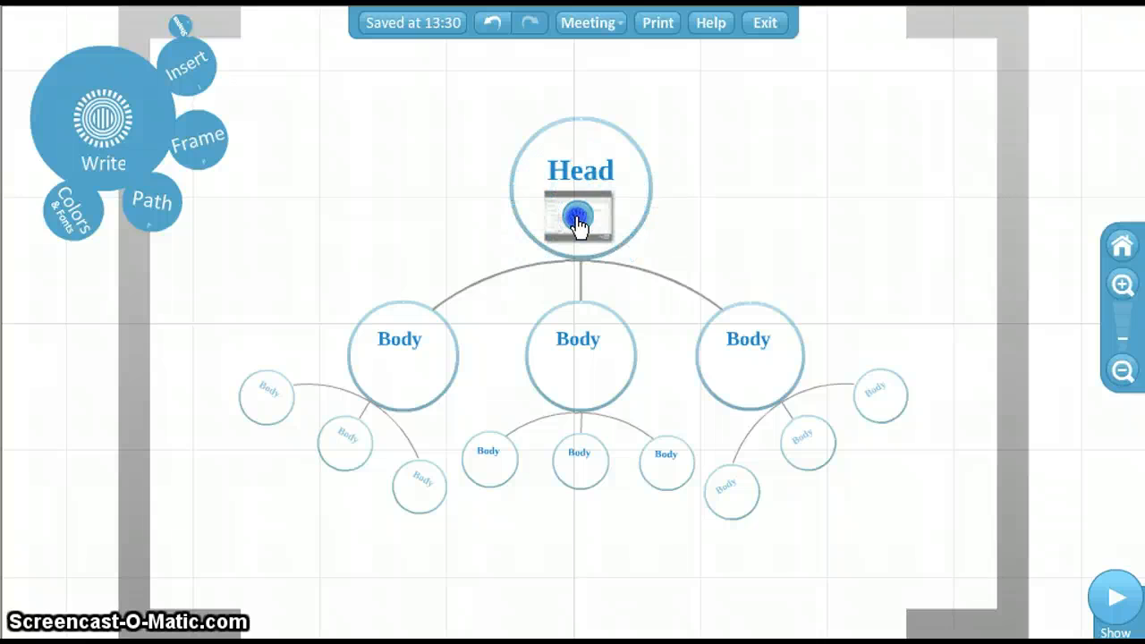
{"action": "left_click", "coordinate": [579, 217]}
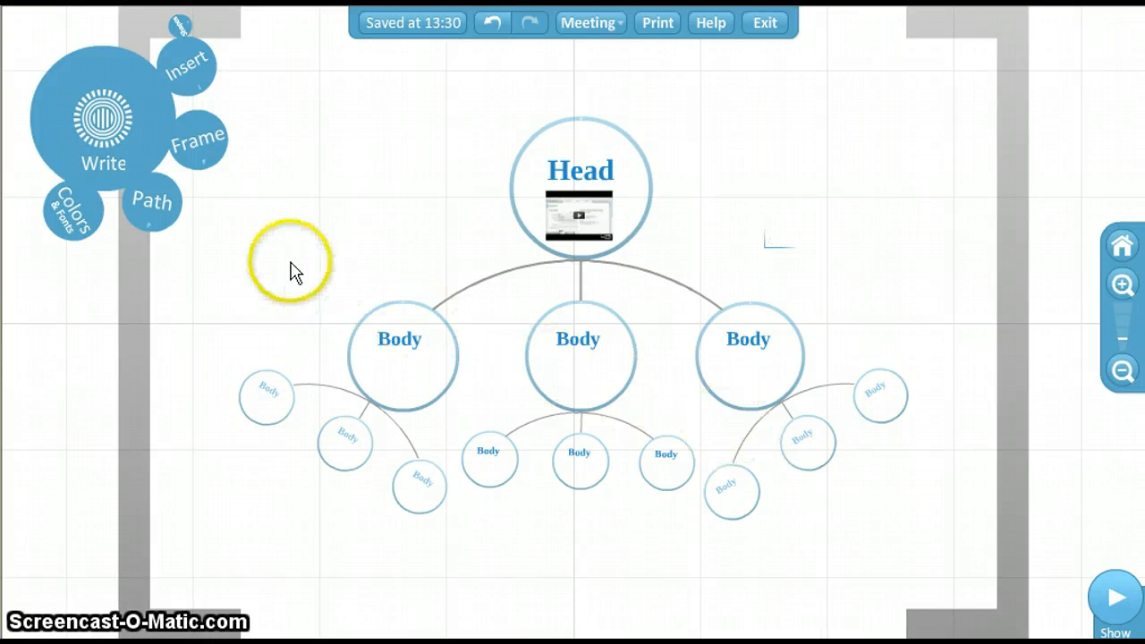
Add path steps for Head, the video and Body, then preview in Show mode.
{"action": "left_click", "coordinate": [152, 202]}
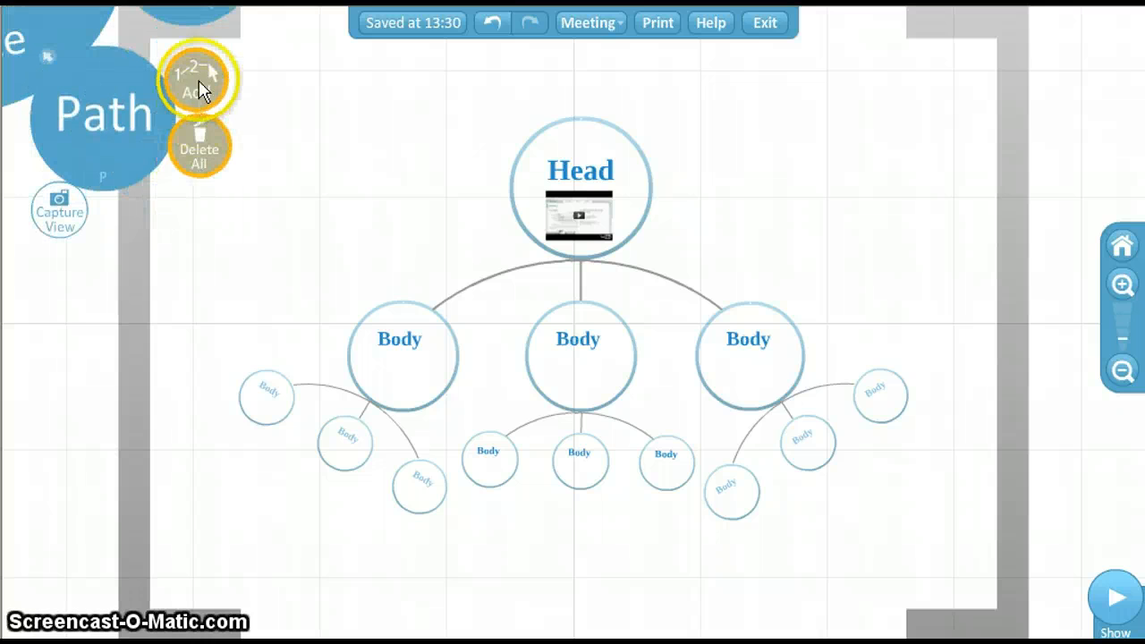
{"action": "mouse_move", "coordinate": [143, 331]}
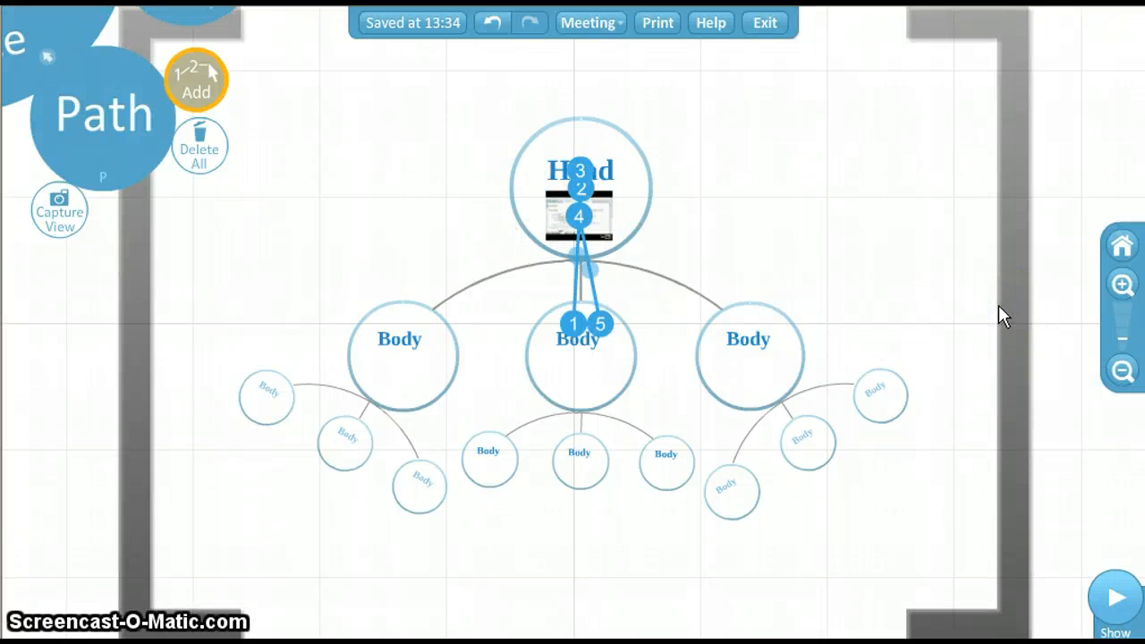
{"action": "mouse_move", "coordinate": [1117, 596]}
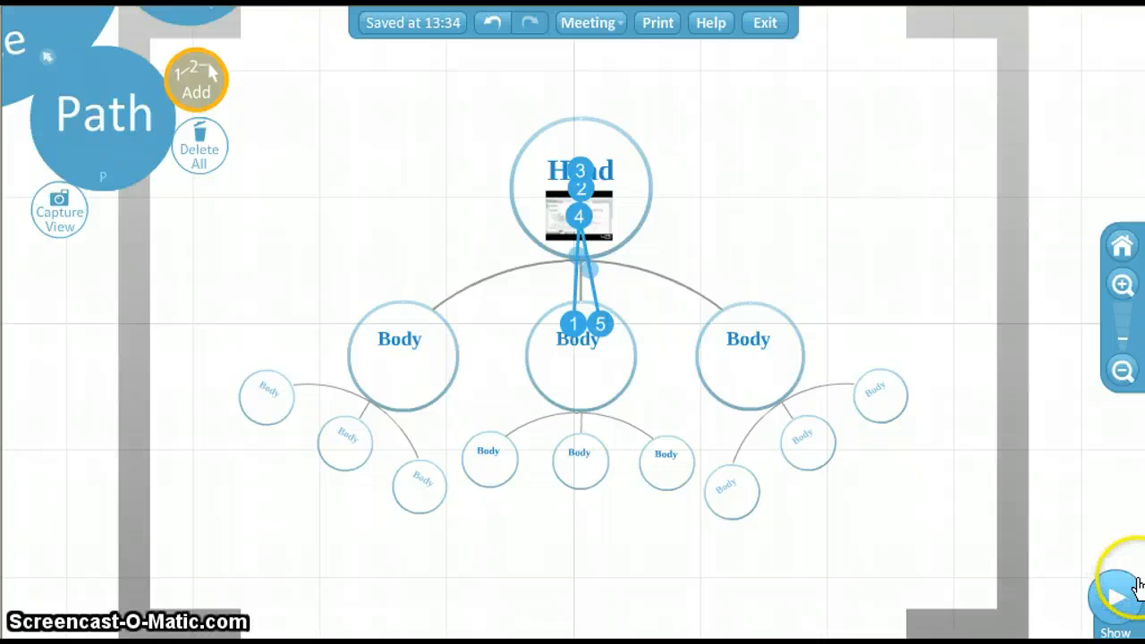
{"action": "left_click", "coordinate": [1116, 595]}
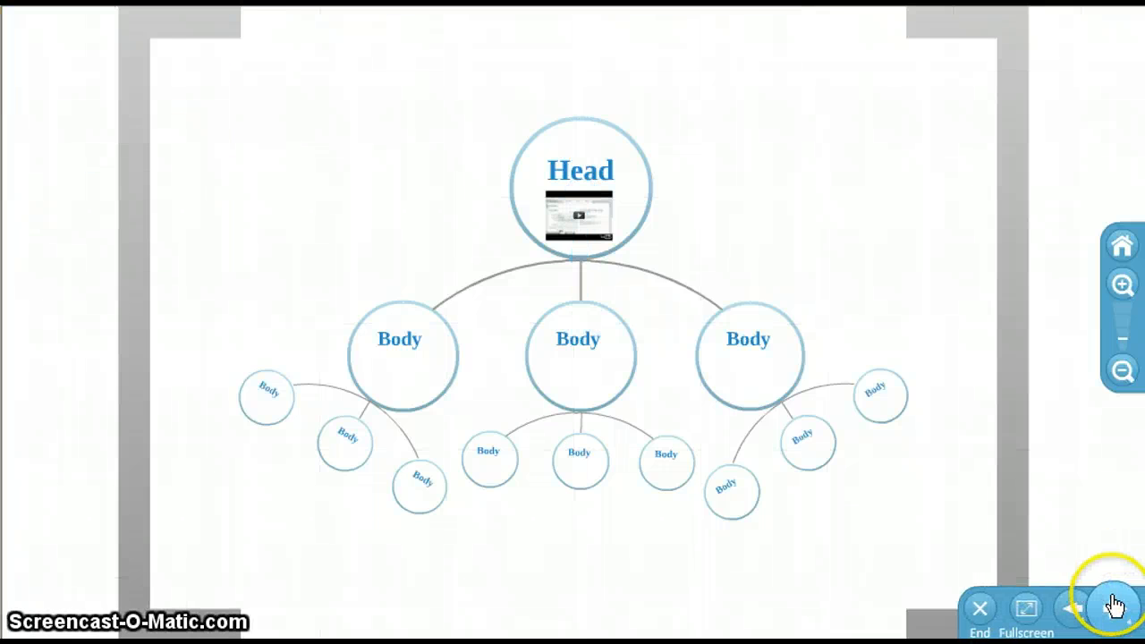